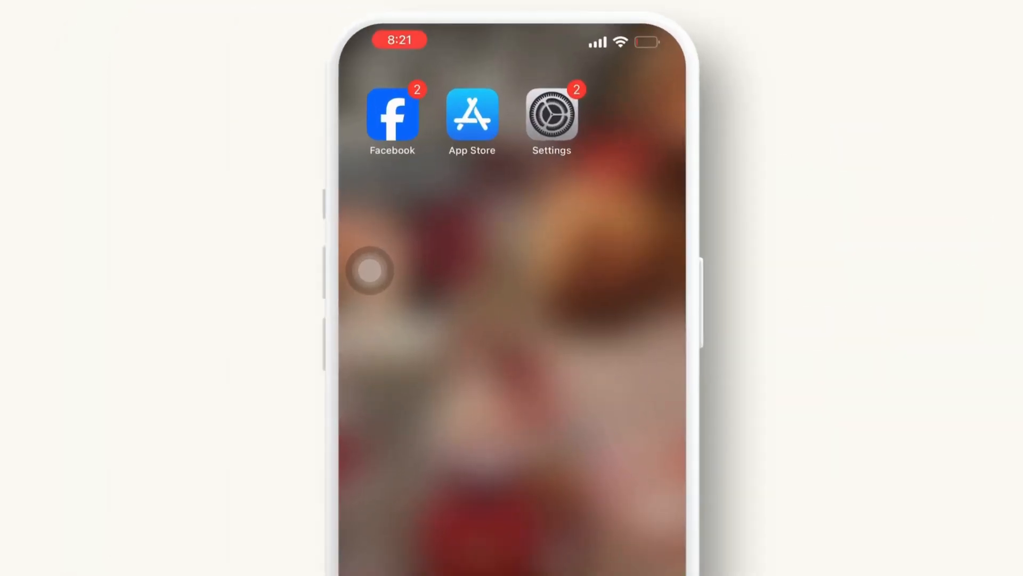
Launch the Settings app from the Home Screen
left_click(551, 114)
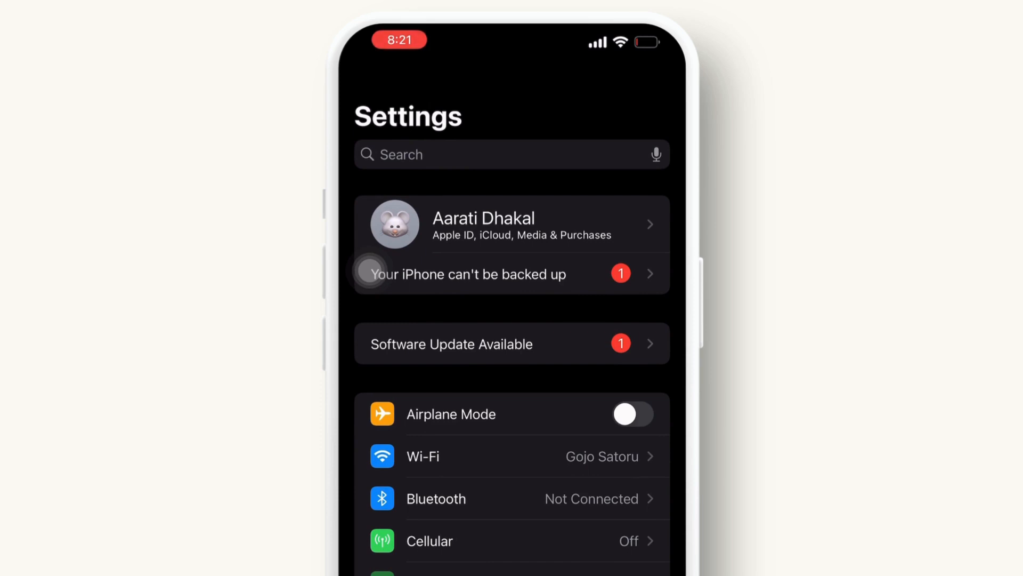
Go to Apple ID > iCloud and scroll down to the Apps Using iCloud list
left_click(512, 224)
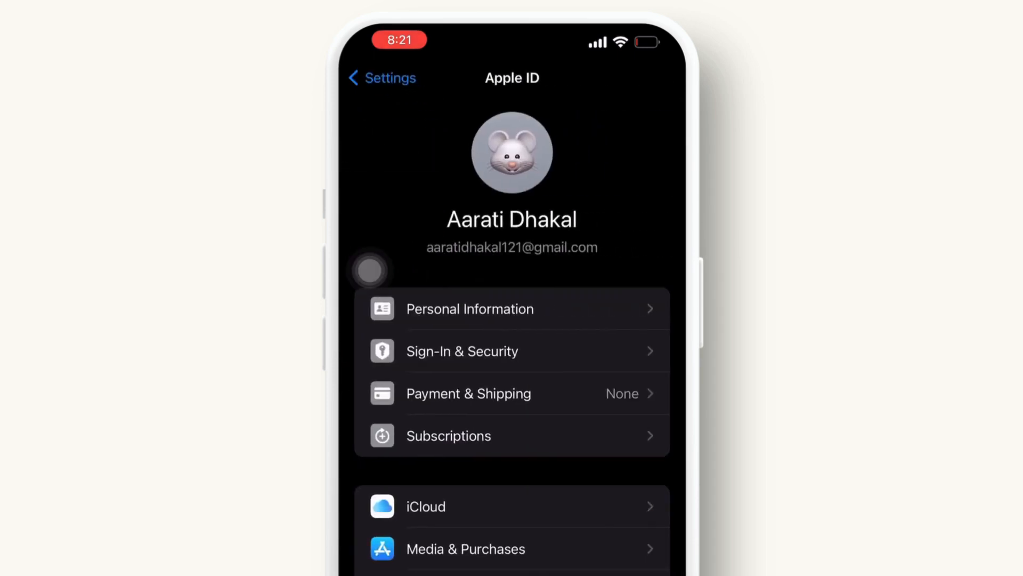
left_click(425, 505)
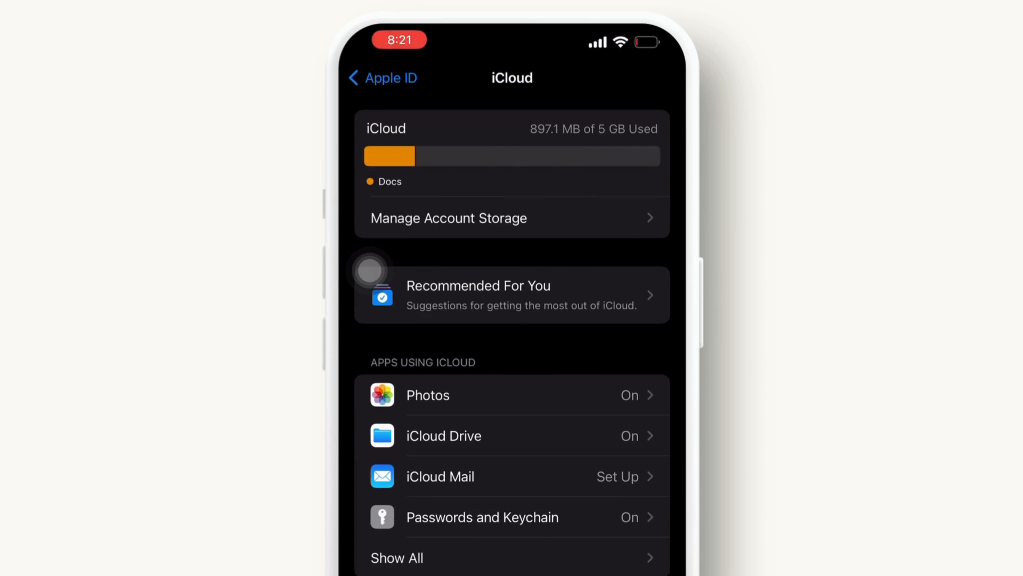
scroll("down", 3)
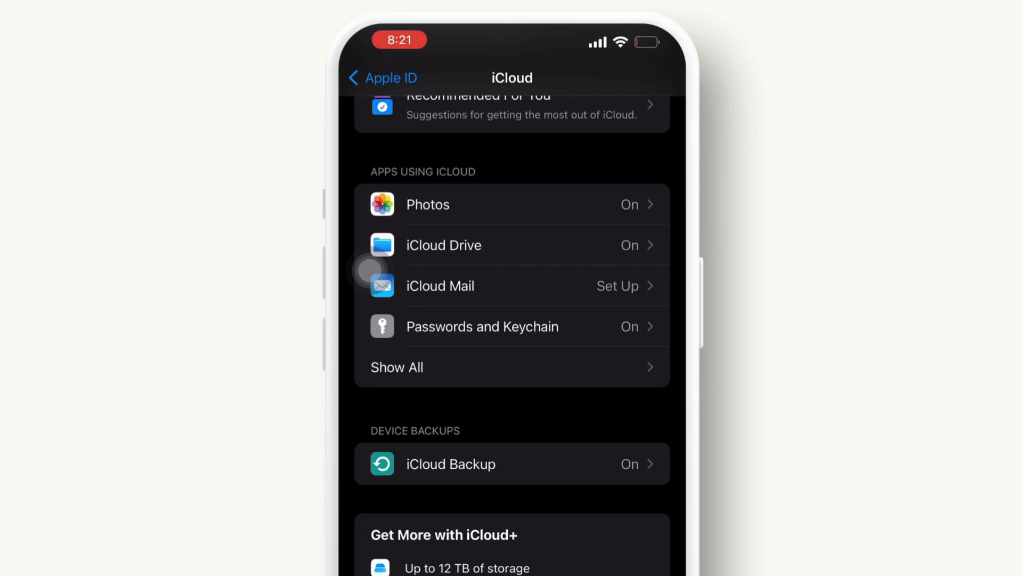
scroll("down", 3)
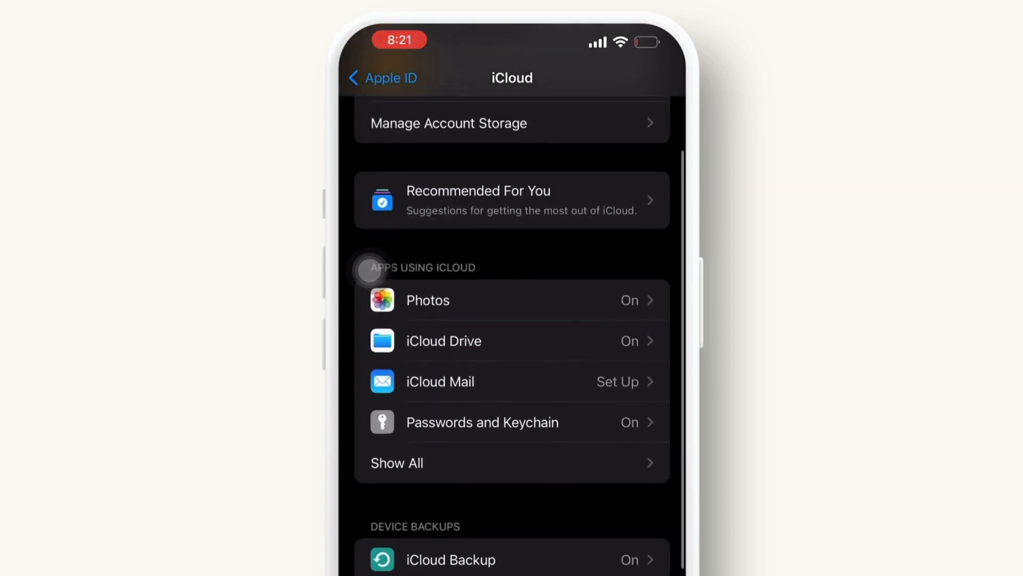
Show all apps using iCloud and switch off Contacts sync, bringing up the Turn Off Contacts sheet
left_click(397, 463)
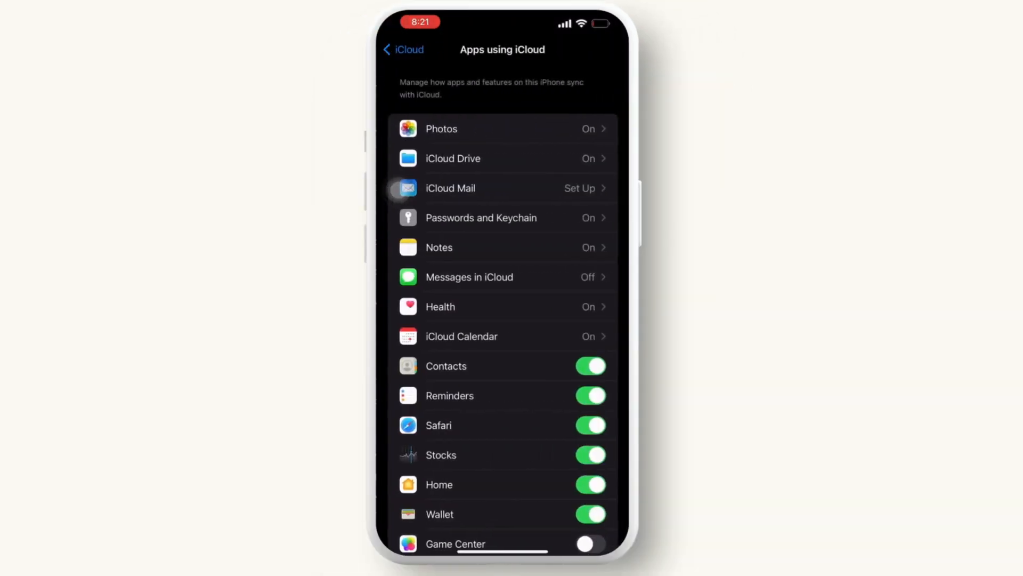
scroll("down", 3)
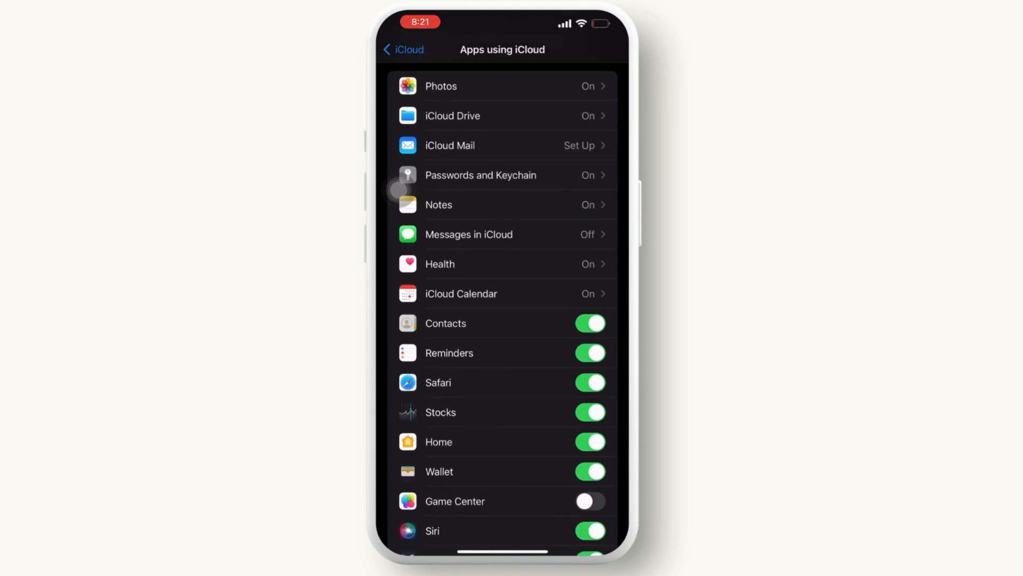
left_click(588, 323)
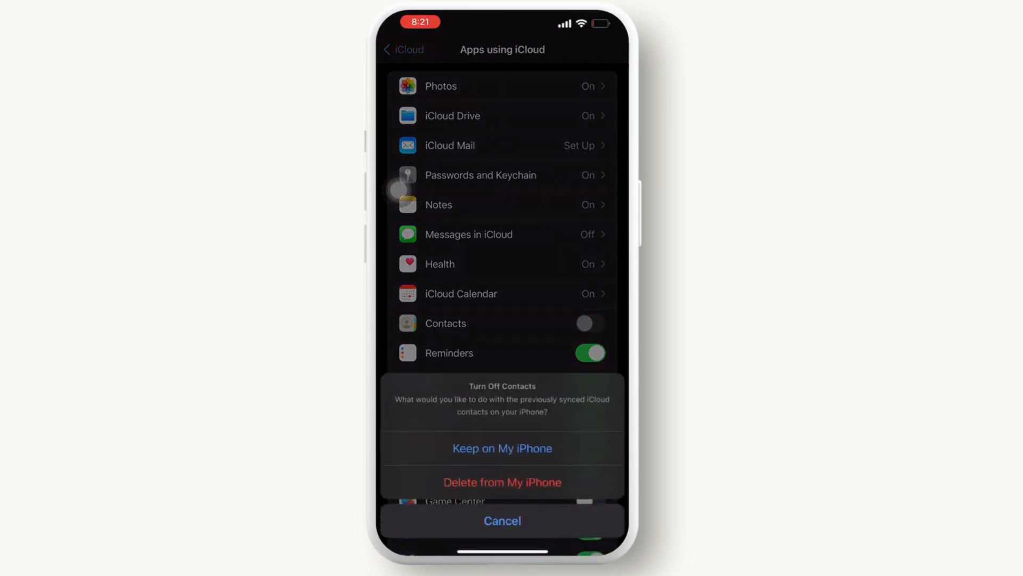
left_click(502, 482)
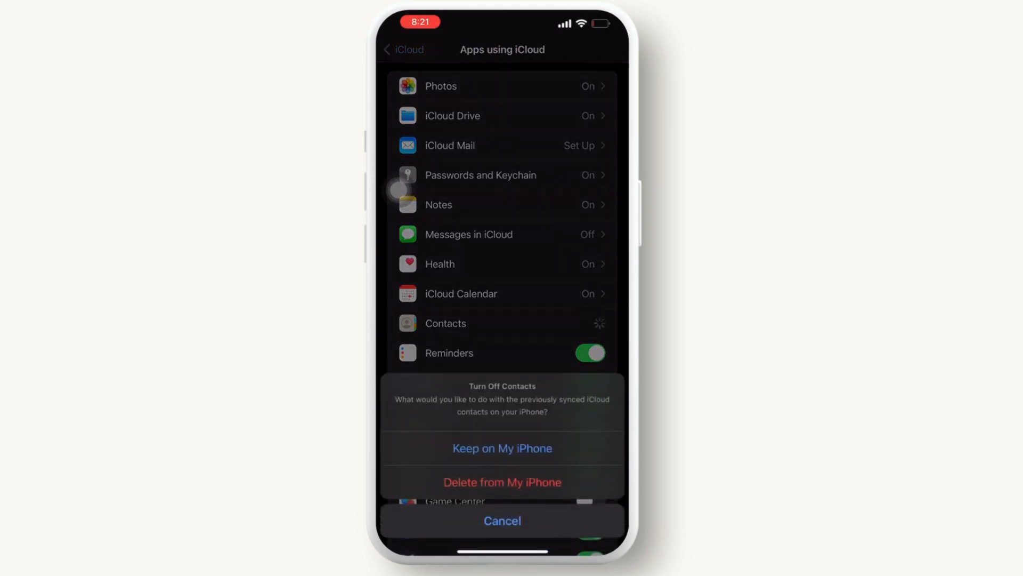